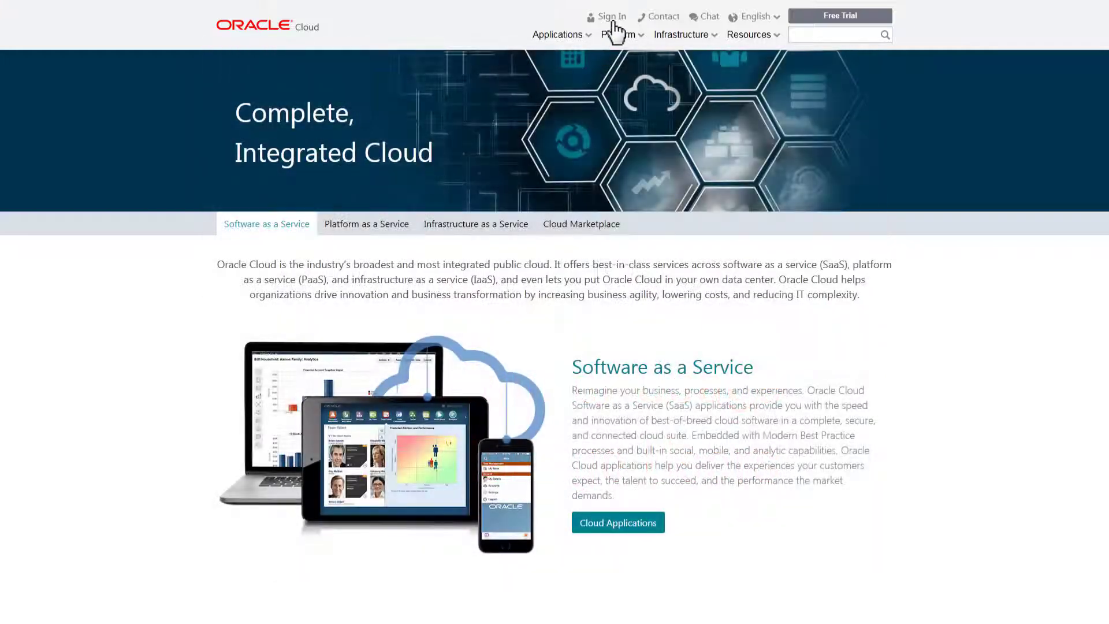
Step: Sign in to the Oracle Cloud account with Identity Cloud Service and reach Content and Experience Cloud
left_click(611, 17)
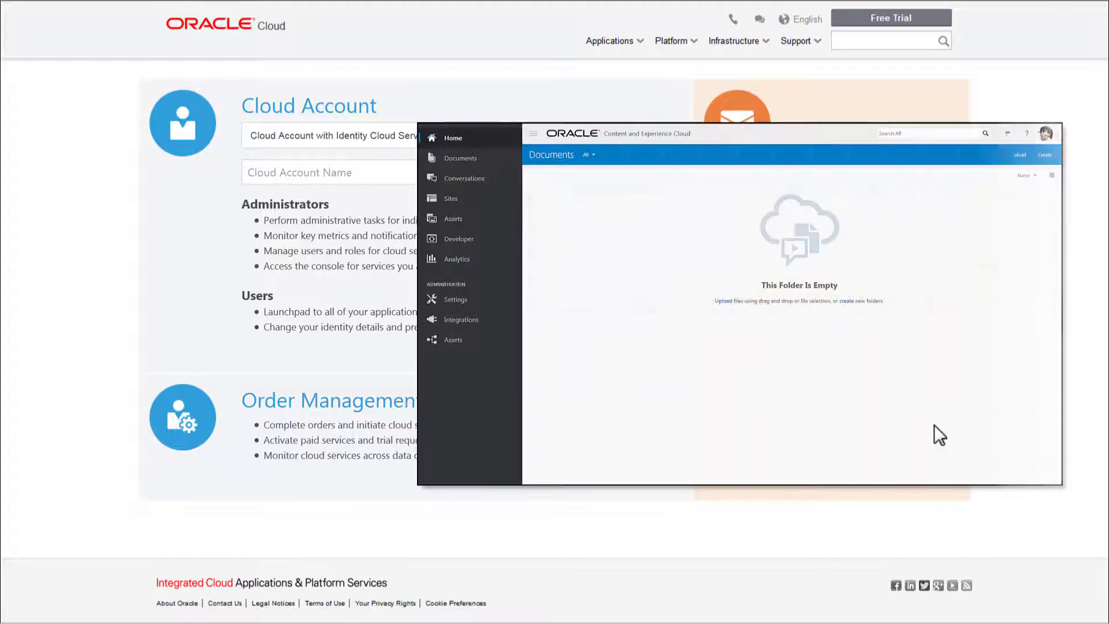
left_click(1044, 133)
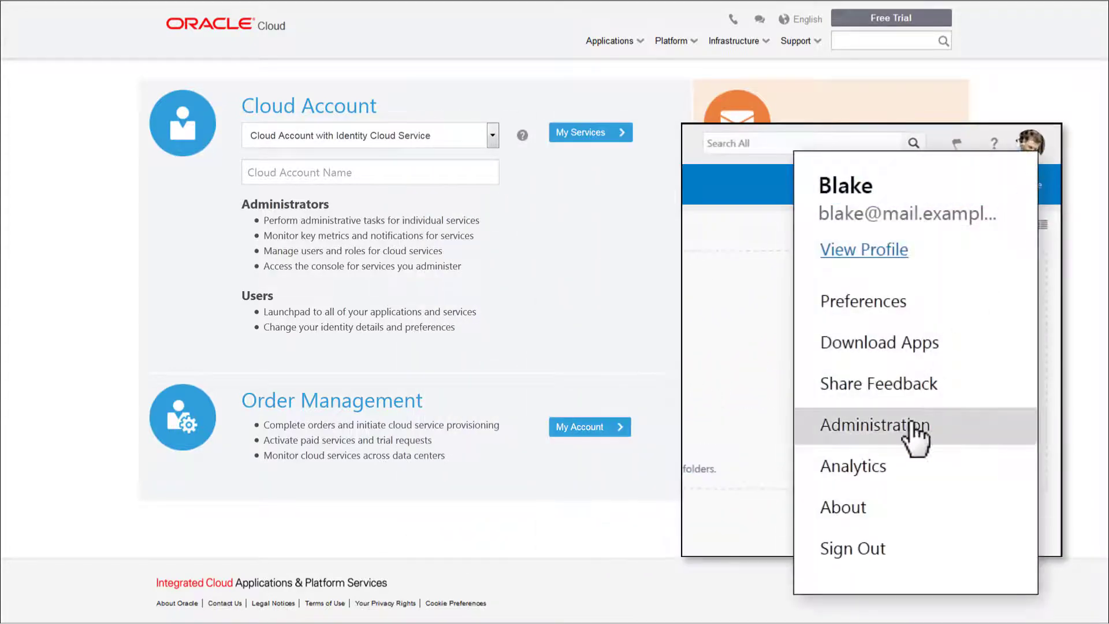
left_click(871, 425)
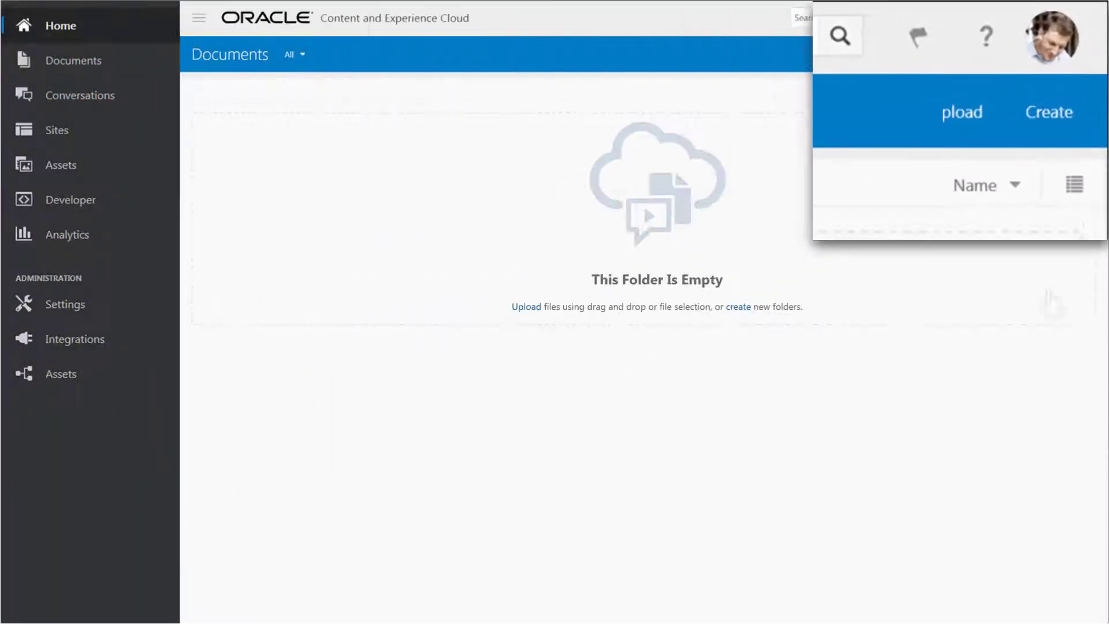
Step: Go to Administration via the avatar menu and select the Documents settings category
left_click(1055, 32)
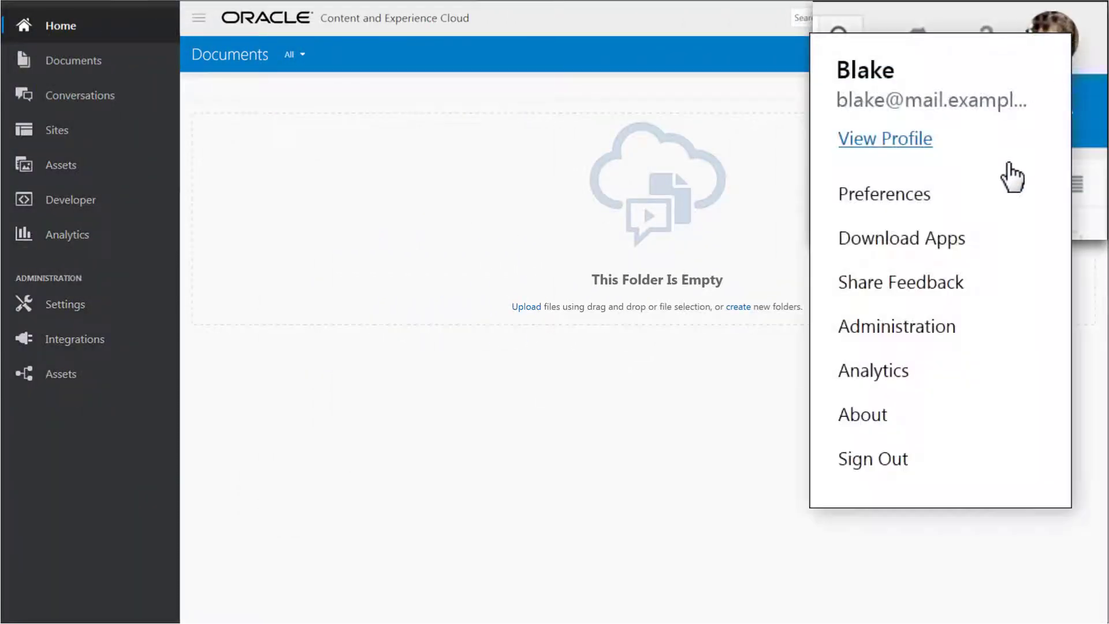
left_click(896, 326)
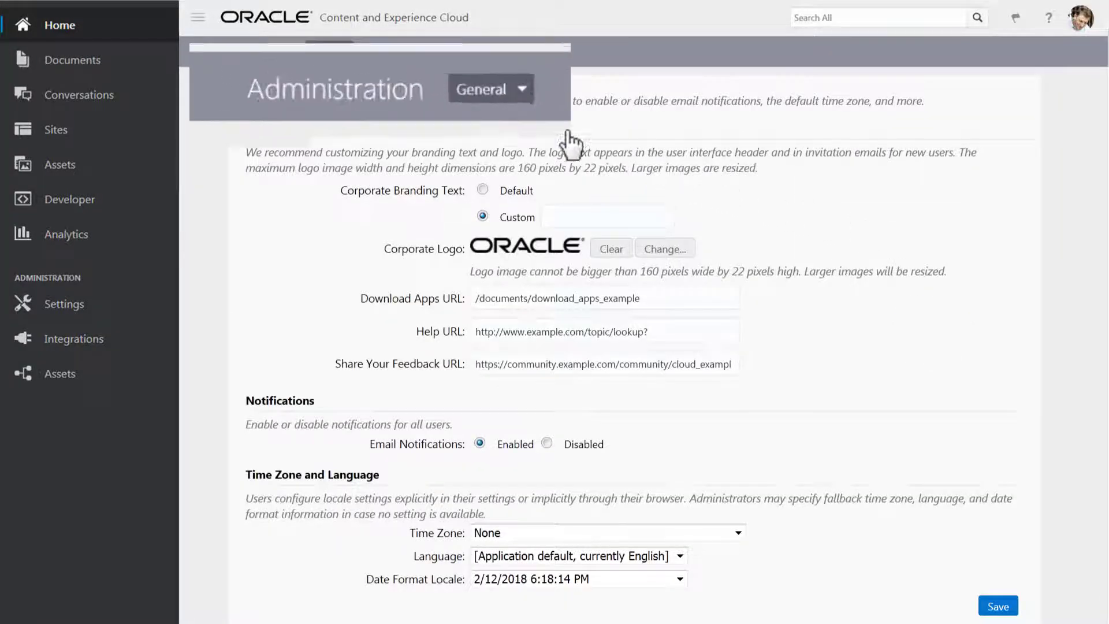
left_click(490, 87)
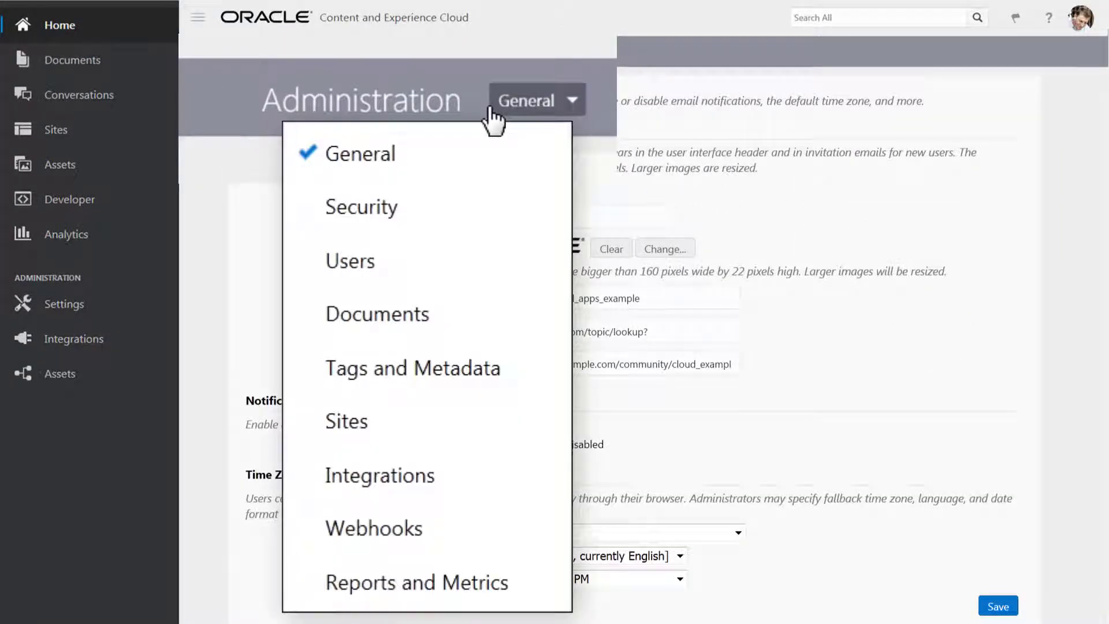
left_click(377, 315)
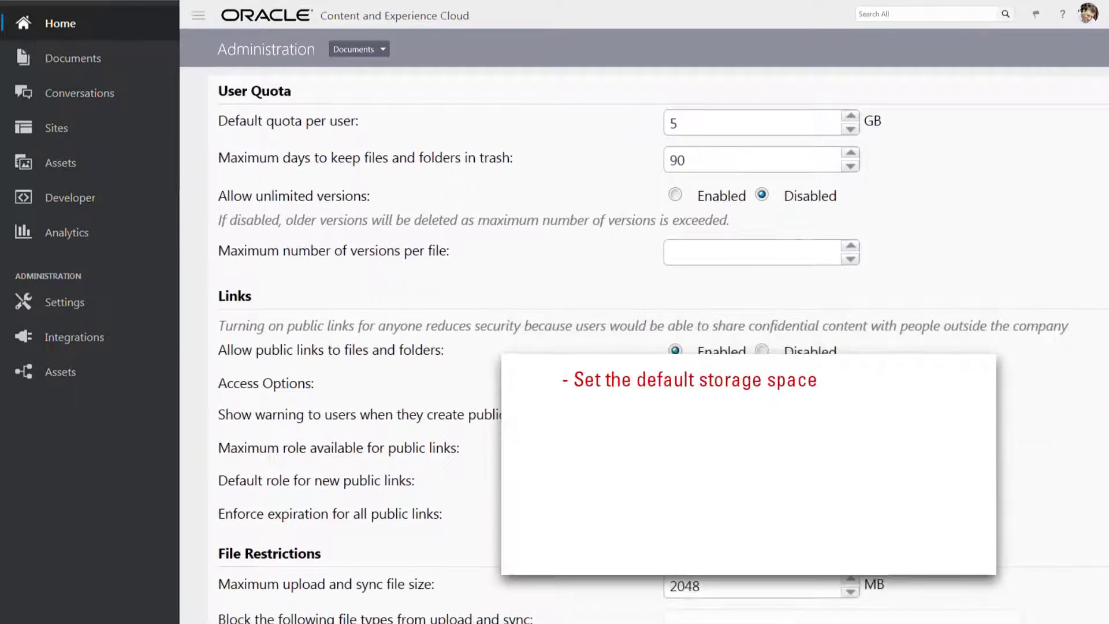
scroll("down", 3)
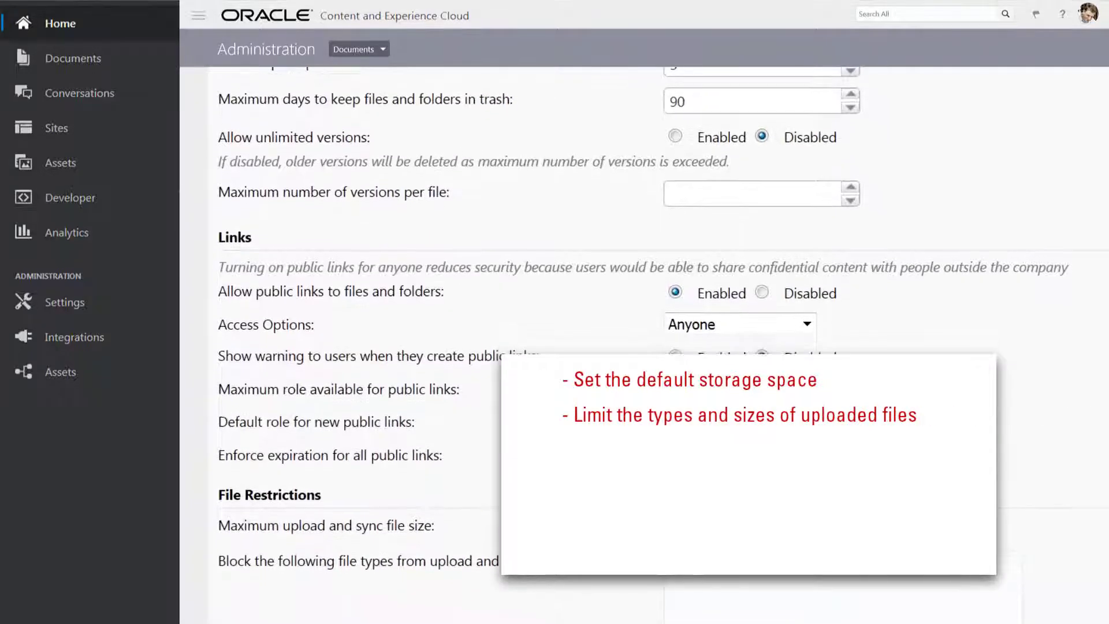
scroll("down", 3)
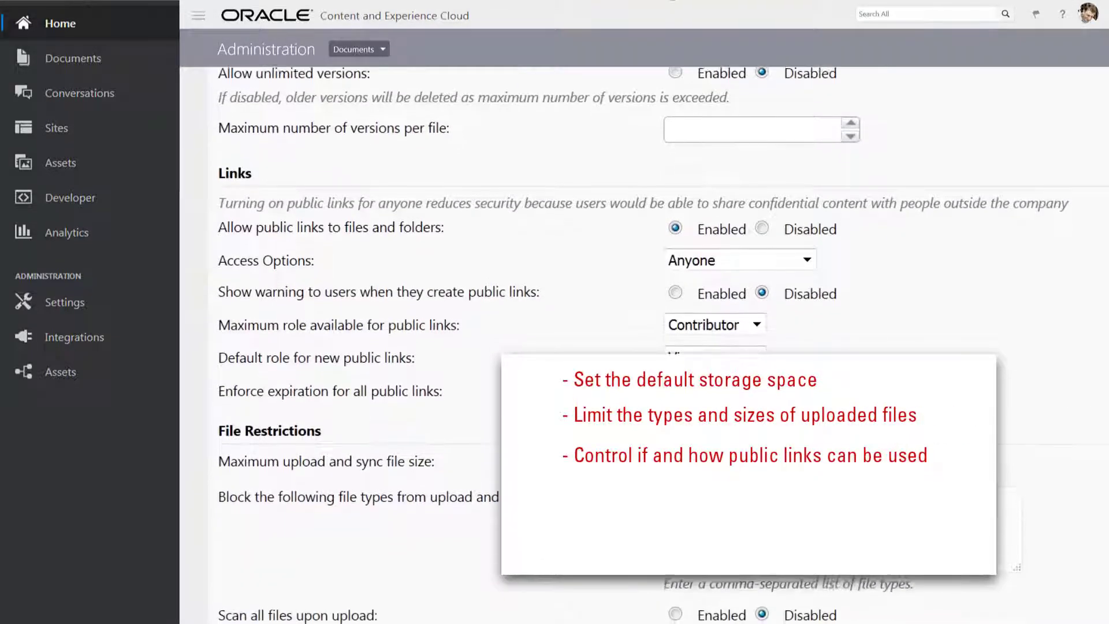
scroll("down", 3)
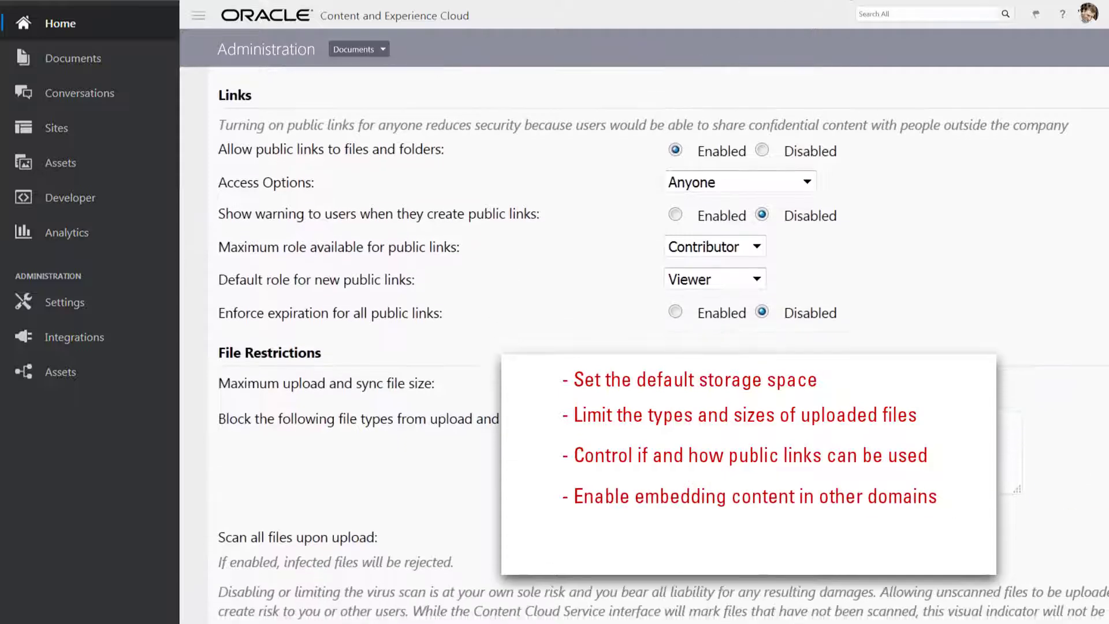
scroll("down", 3)
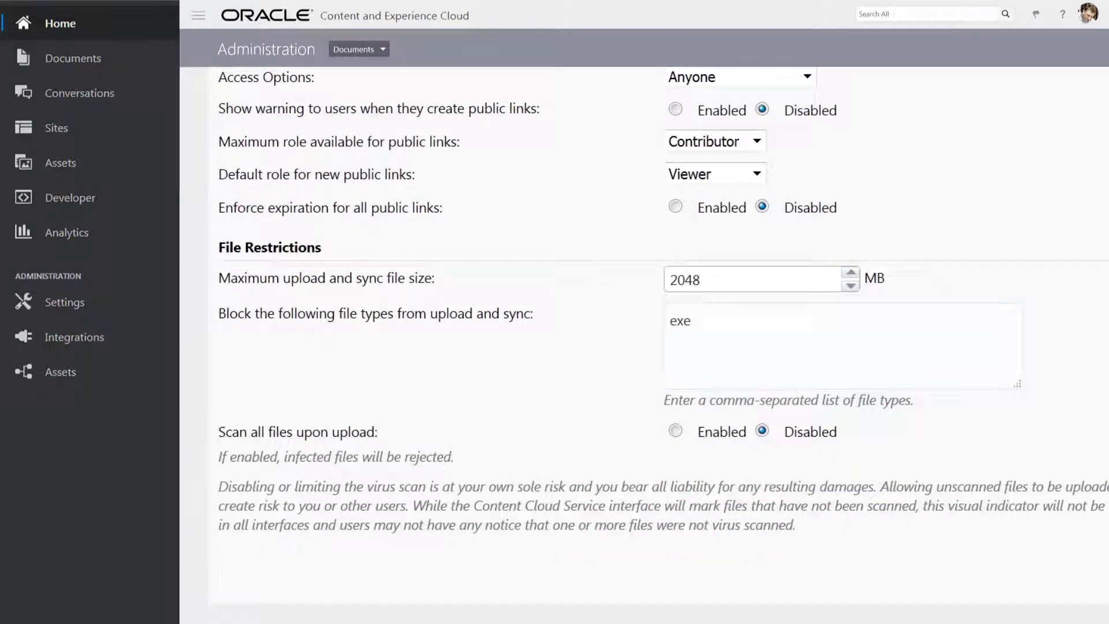
scroll("up", 3)
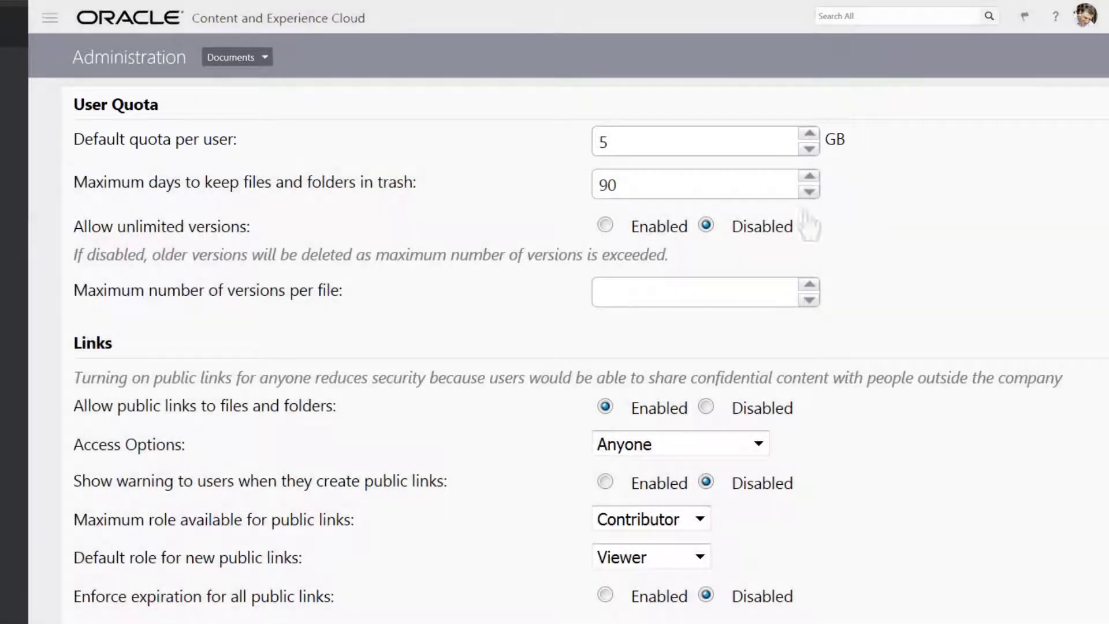
Step: Switch the Administration category to Users to list deprovisioned users and their storage
left_click(236, 57)
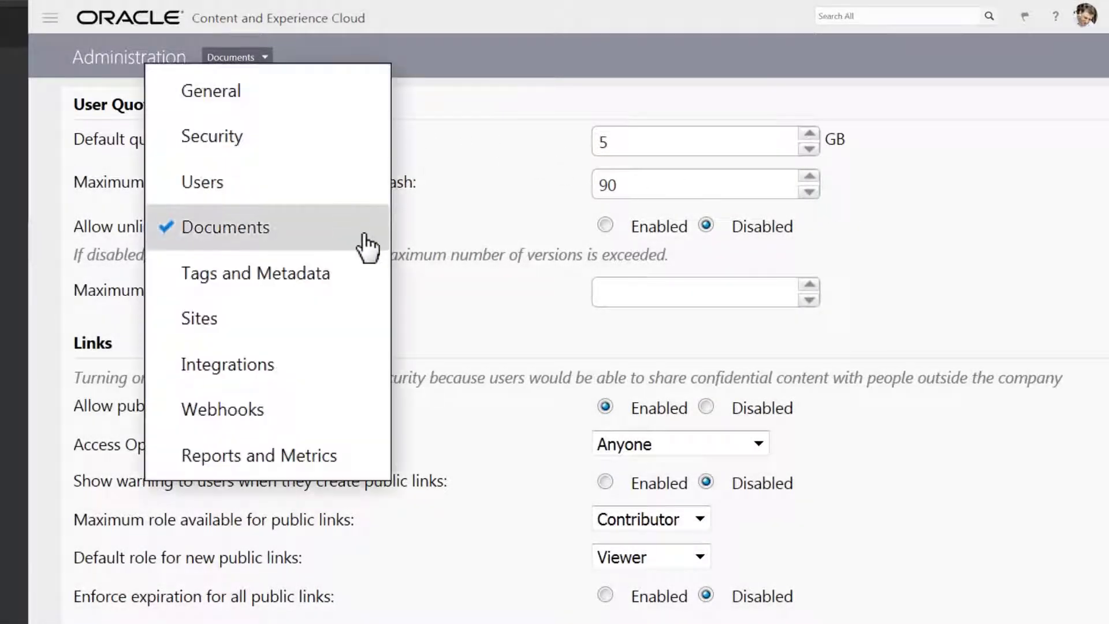
left_click(202, 182)
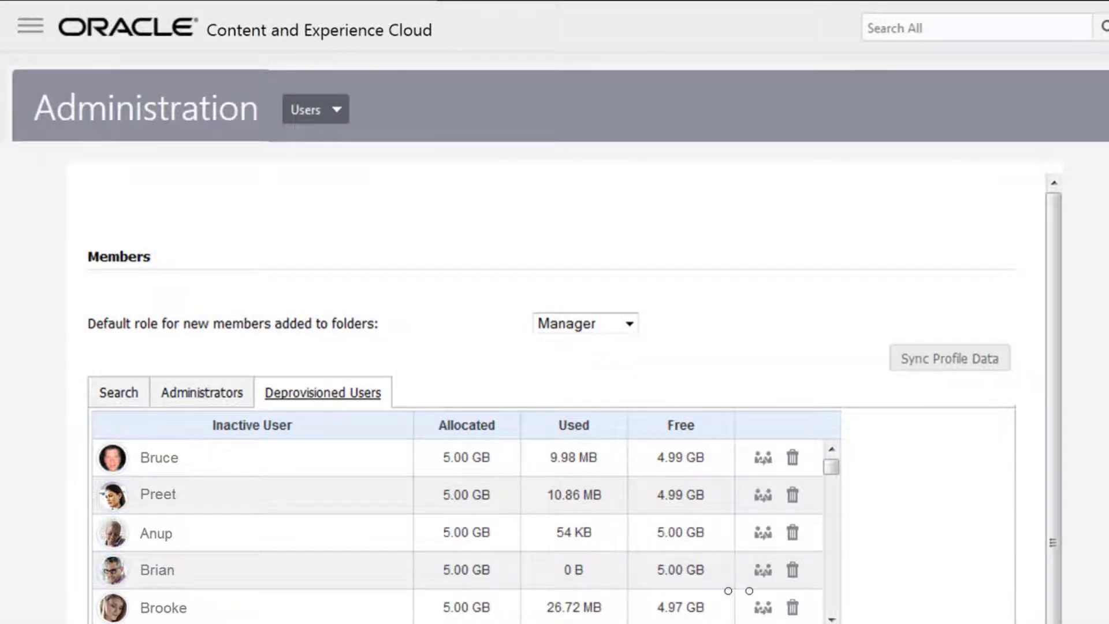
Step: Transfer the first inactive user's content to the suggested recipient matching 'Anu'
left_click(762, 458)
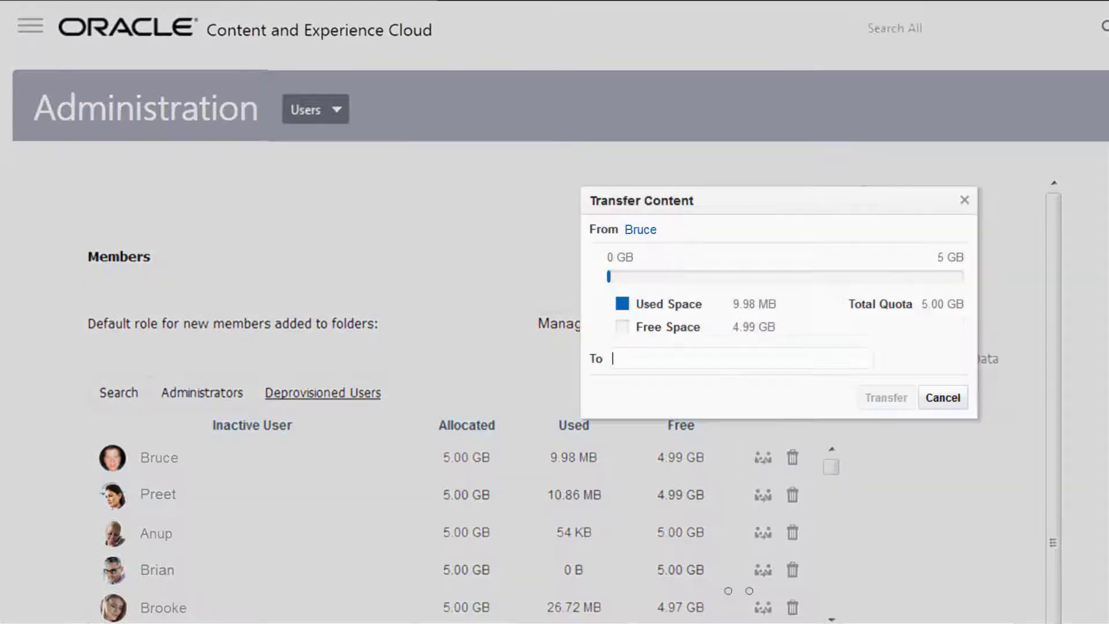
type("Anu")
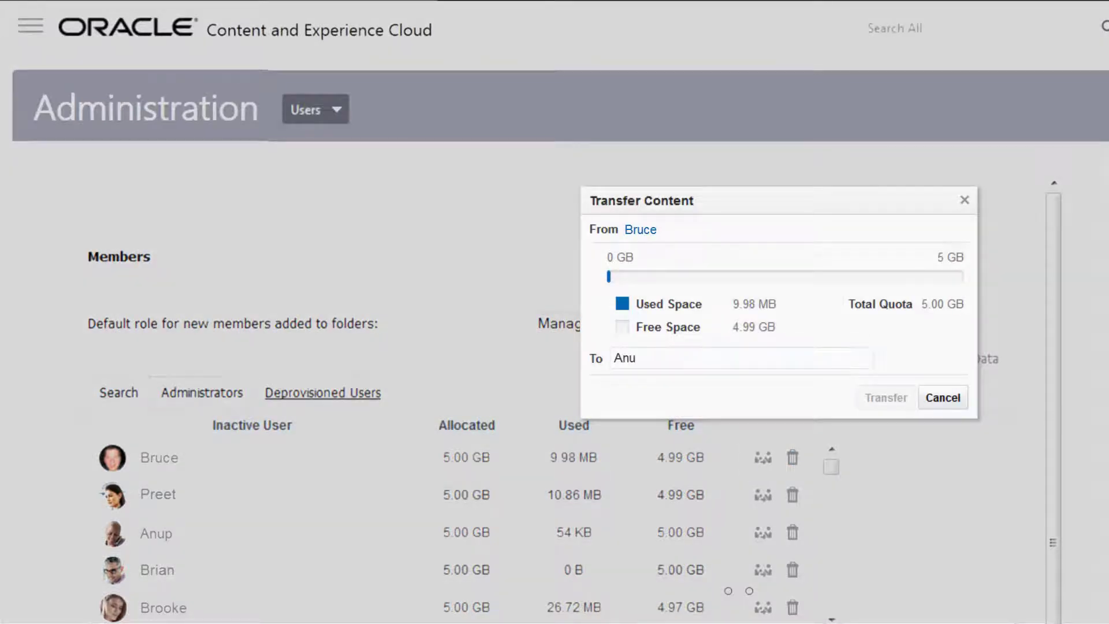
left_click(633, 358)
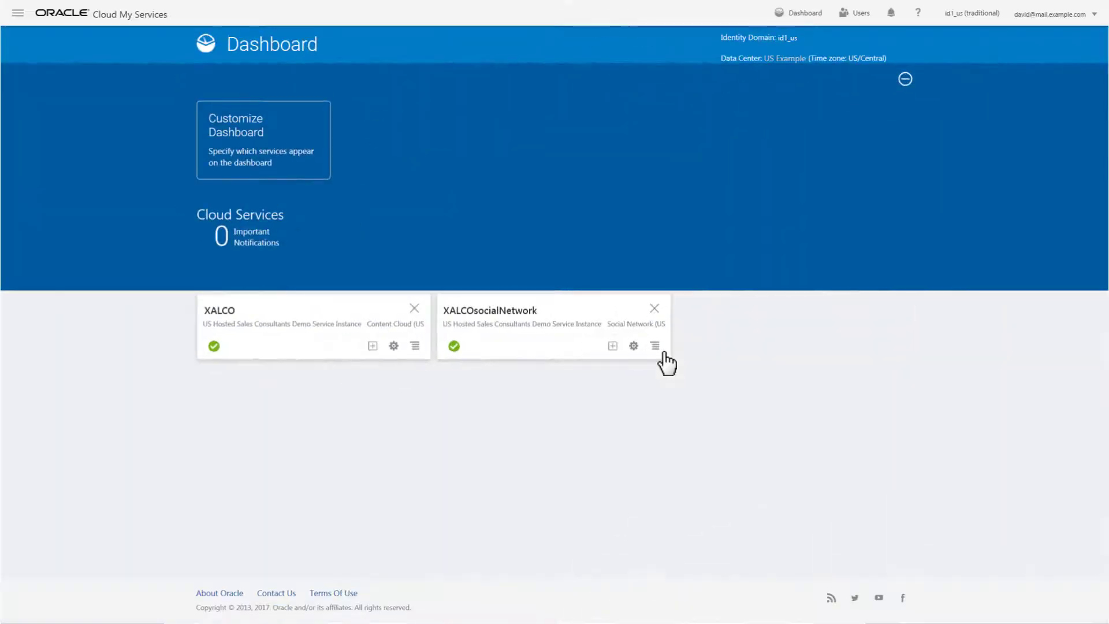
Step: Go to the Users page of My Services to see the User Management list
left_click(855, 13)
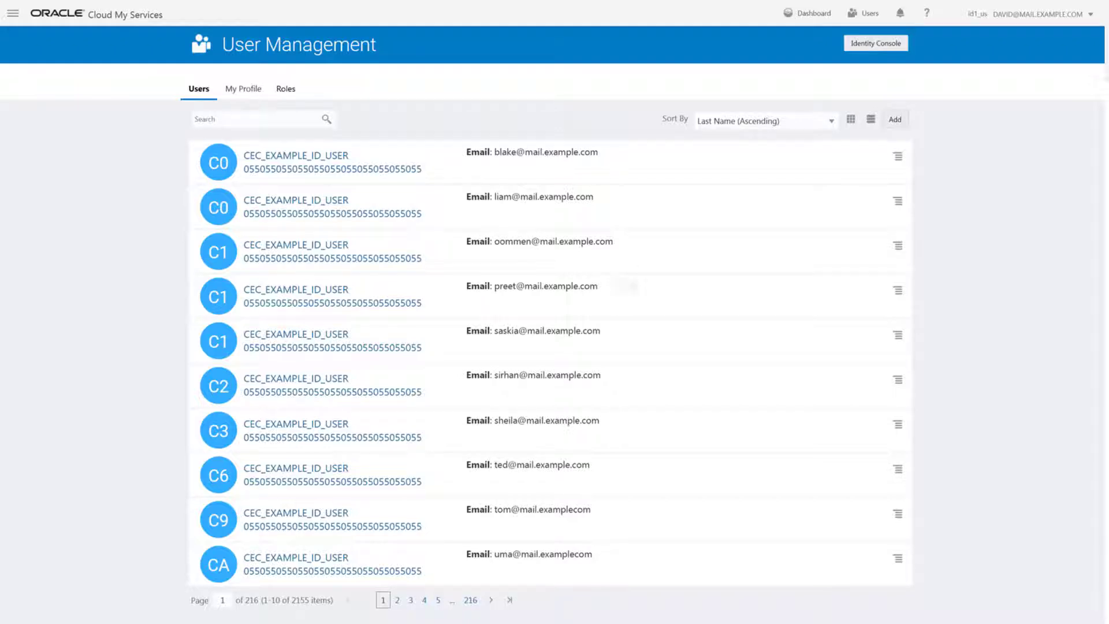
Step: Add a new user, grant the standard user roles and admin roles for every service, and finish
left_click(894, 119)
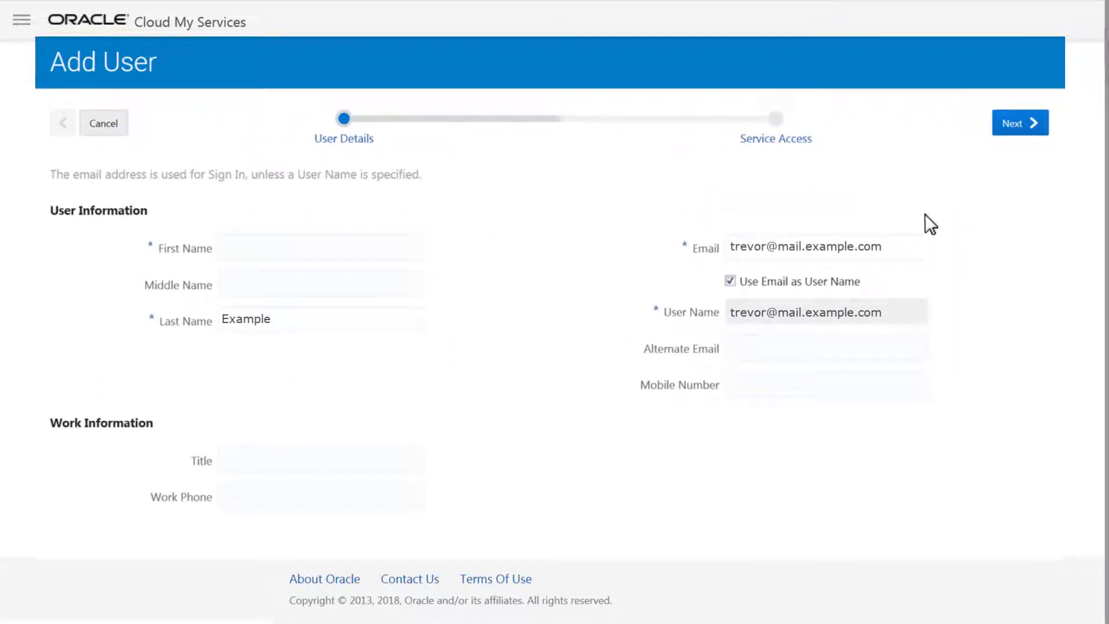
left_click(1023, 123)
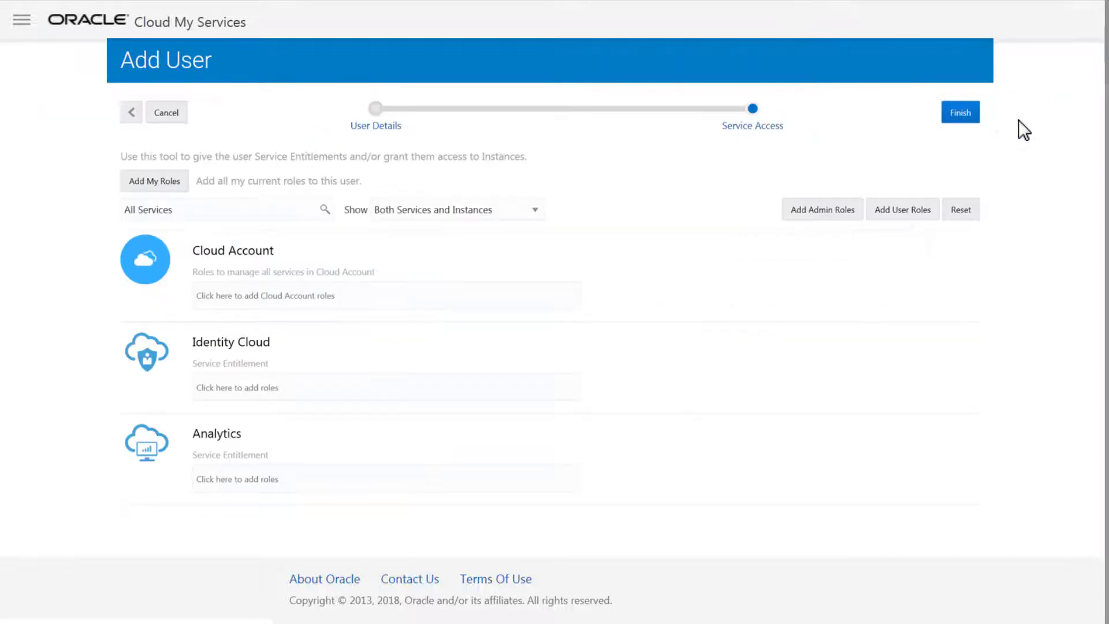
left_click(902, 209)
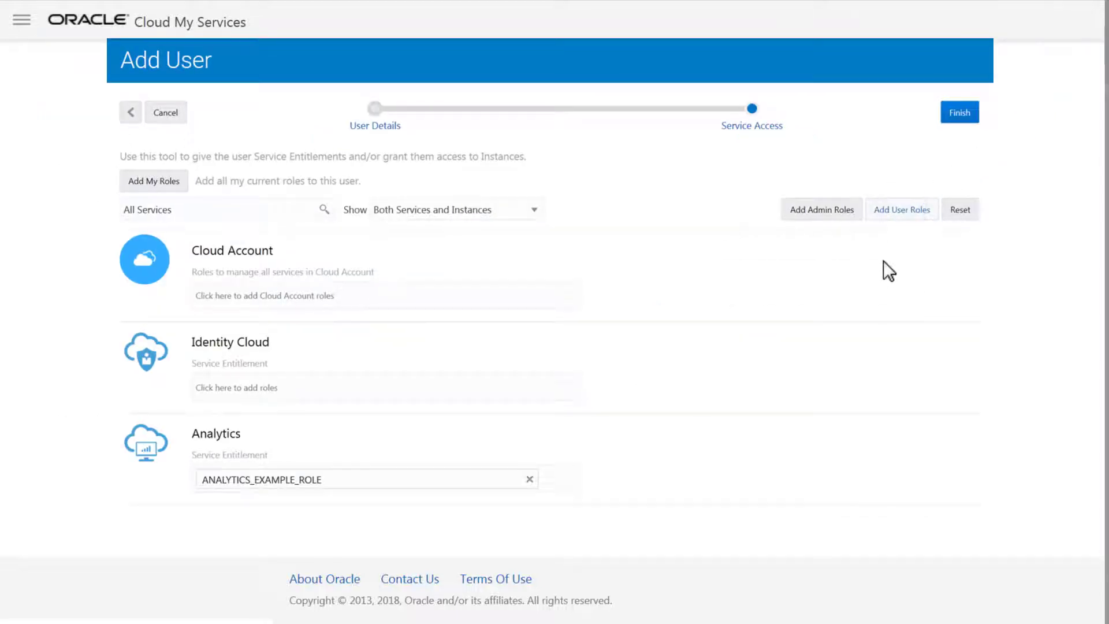
left_click(821, 209)
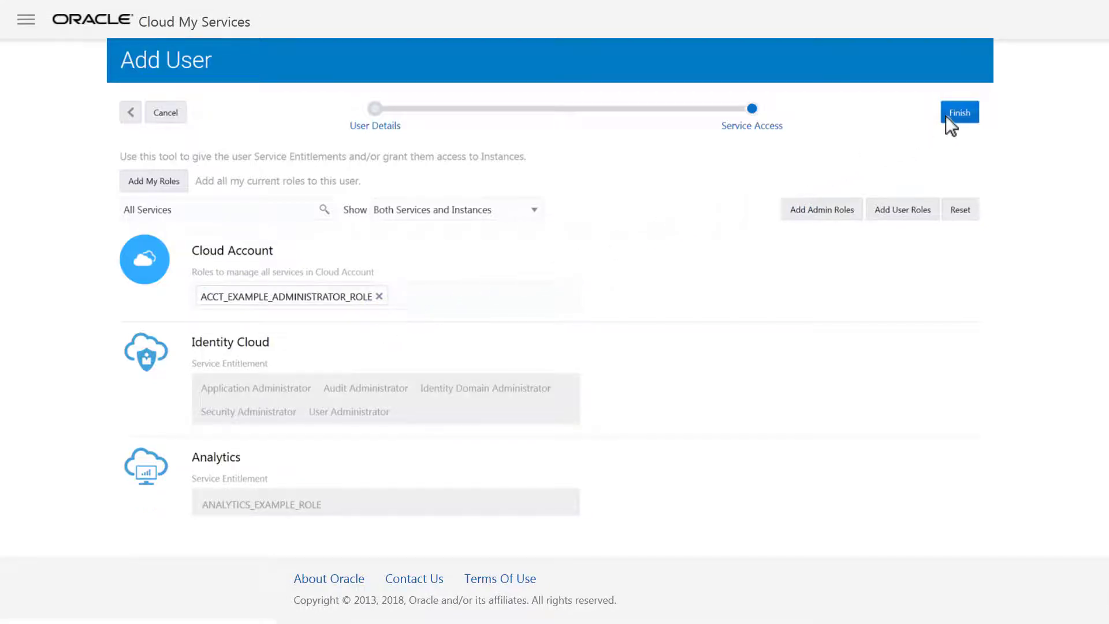
left_click(960, 112)
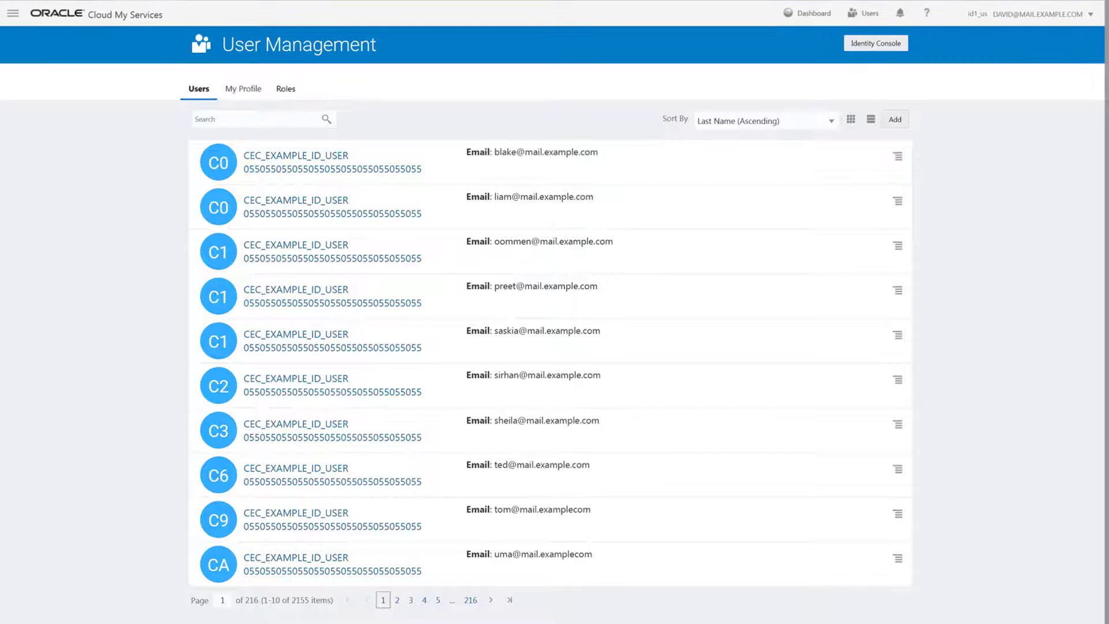
mouse_move(853, 133)
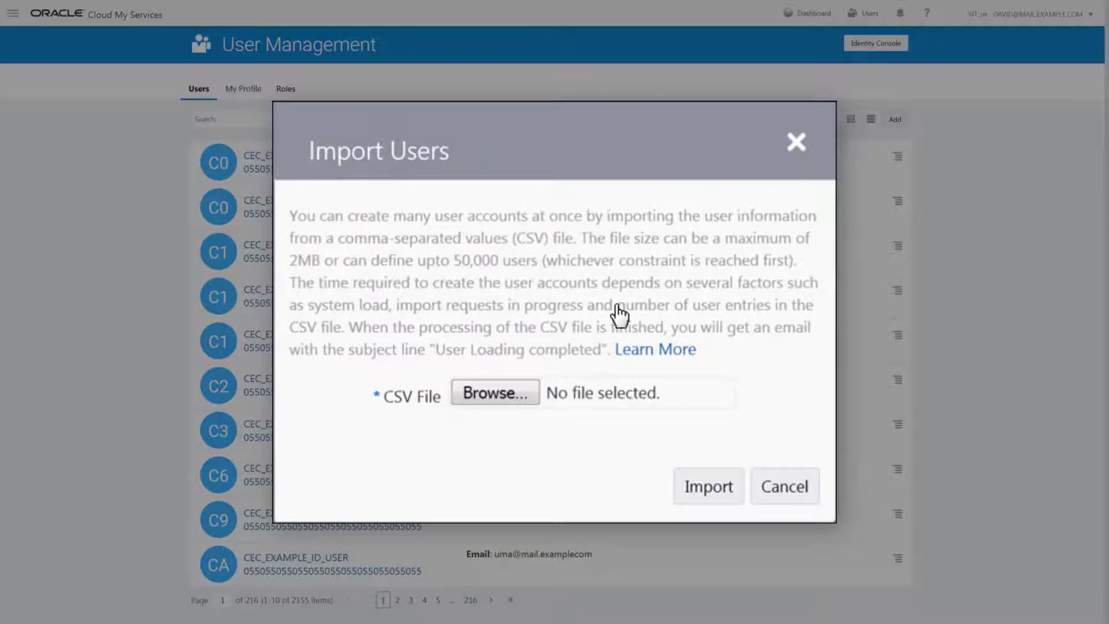
left_click(494, 392)
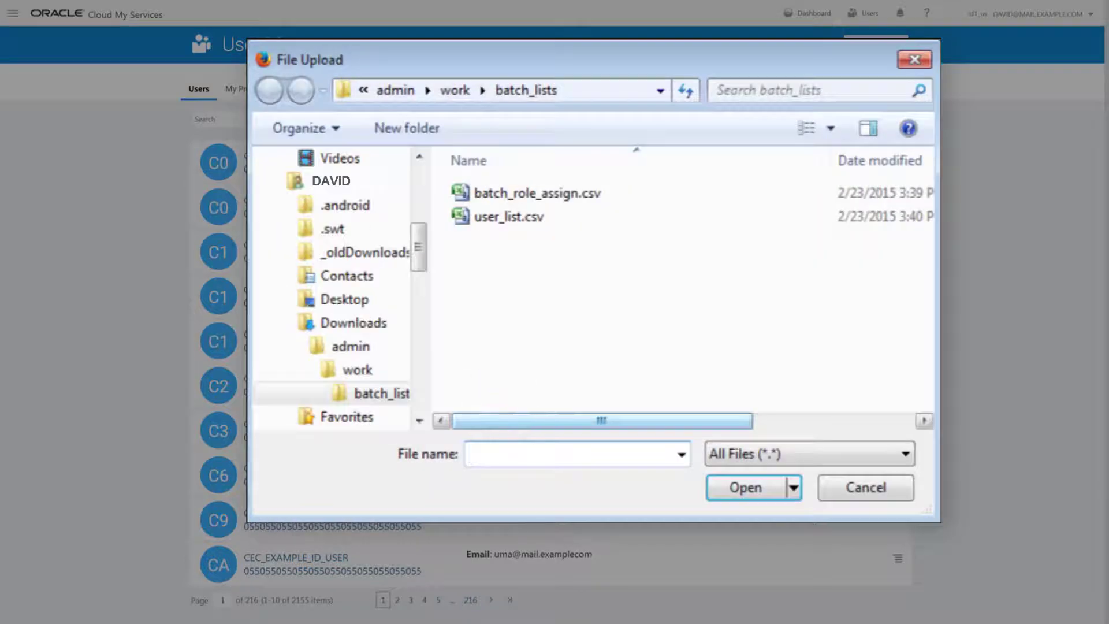
left_click(509, 218)
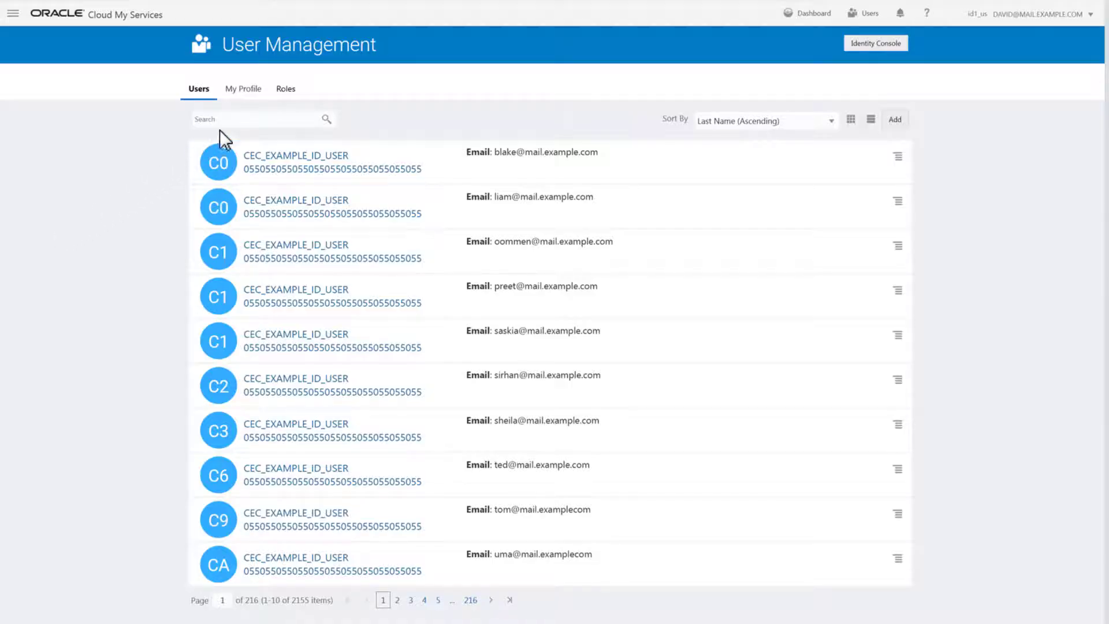
left_click(286, 87)
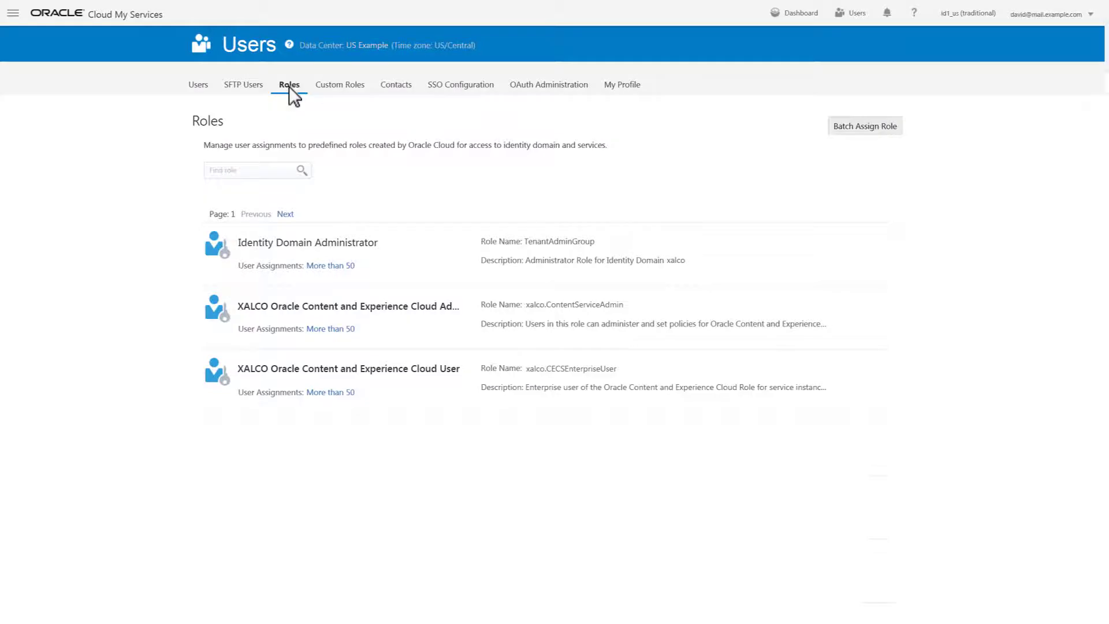
mouse_move(847, 128)
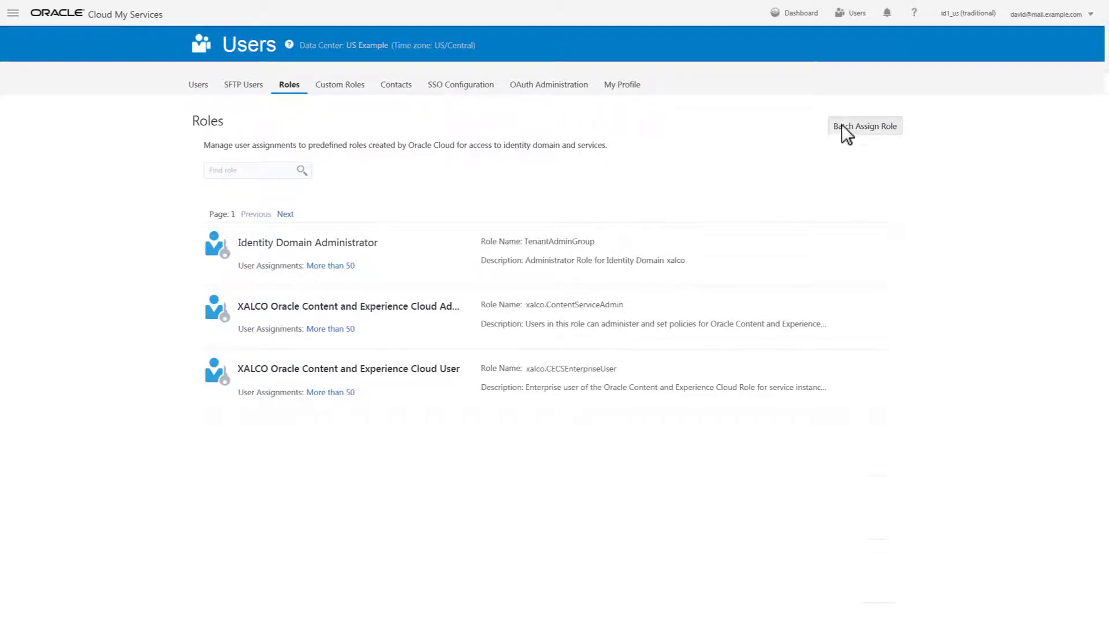
left_click(864, 126)
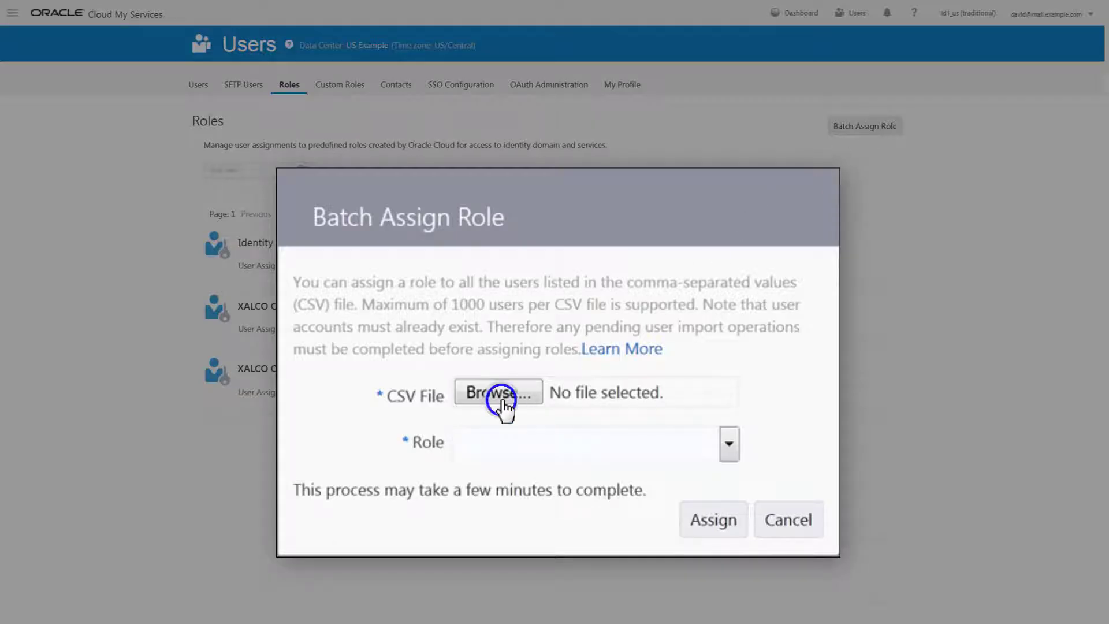
left_click(498, 393)
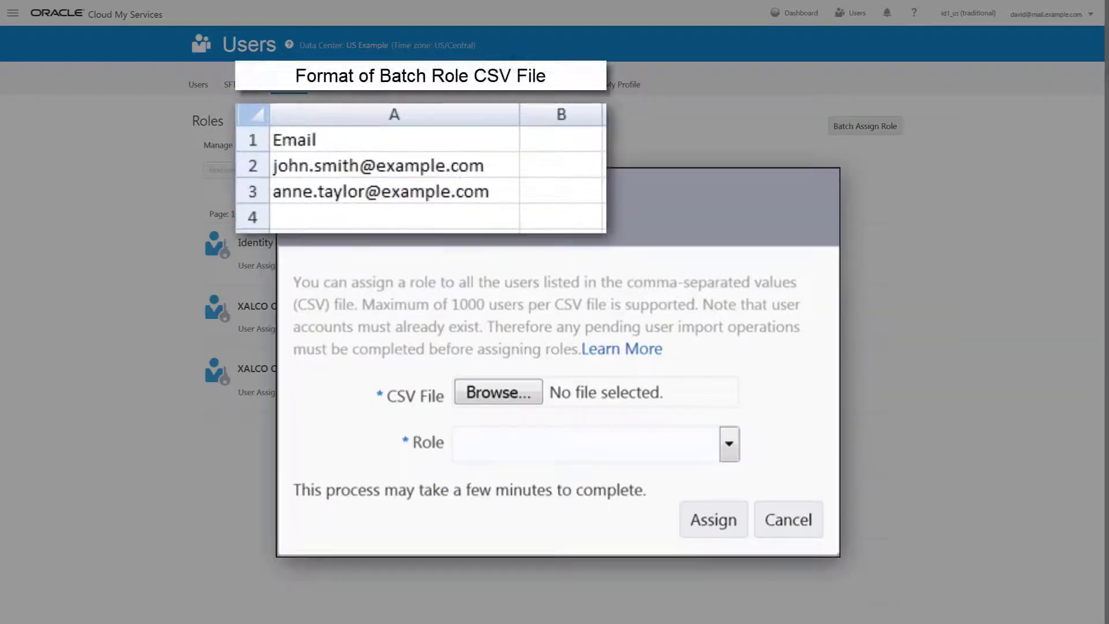
left_click(731, 444)
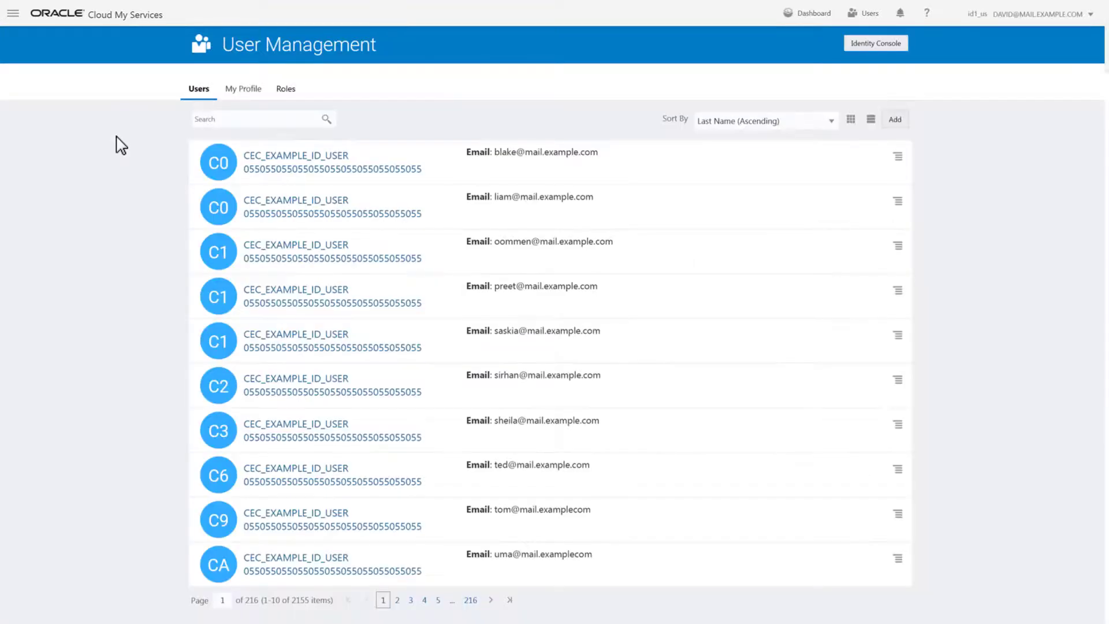
mouse_move(759, 365)
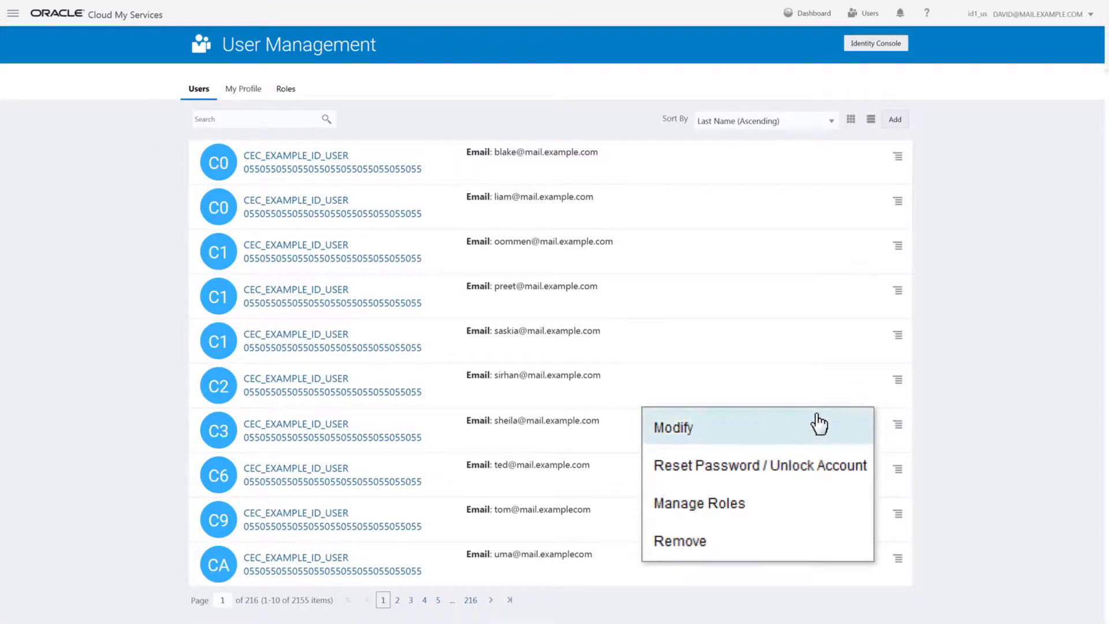
mouse_move(772, 472)
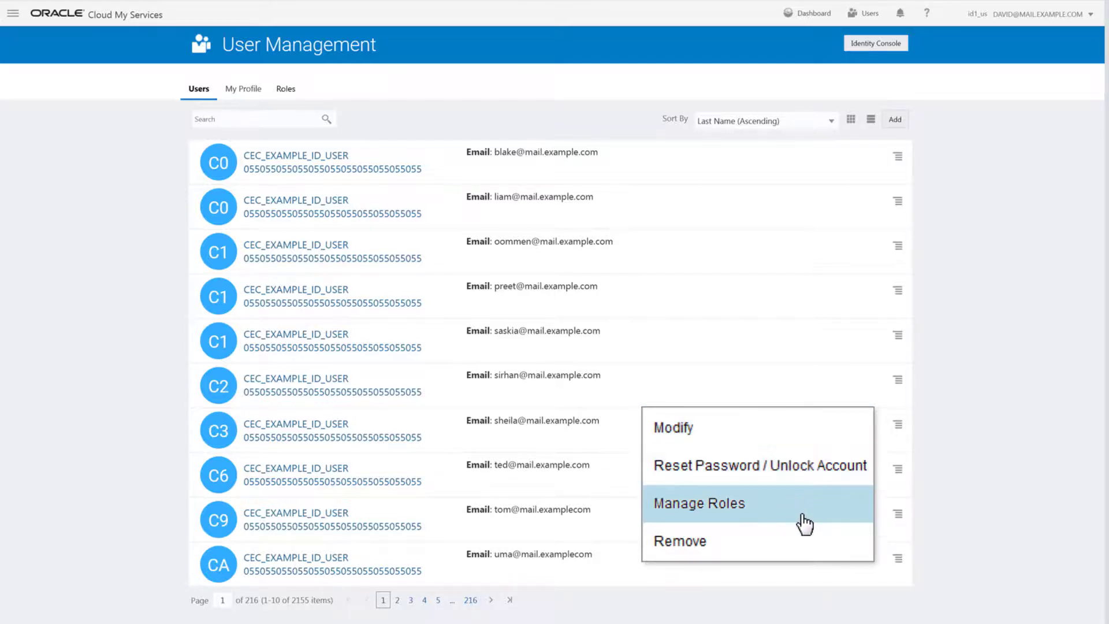
mouse_move(818, 548)
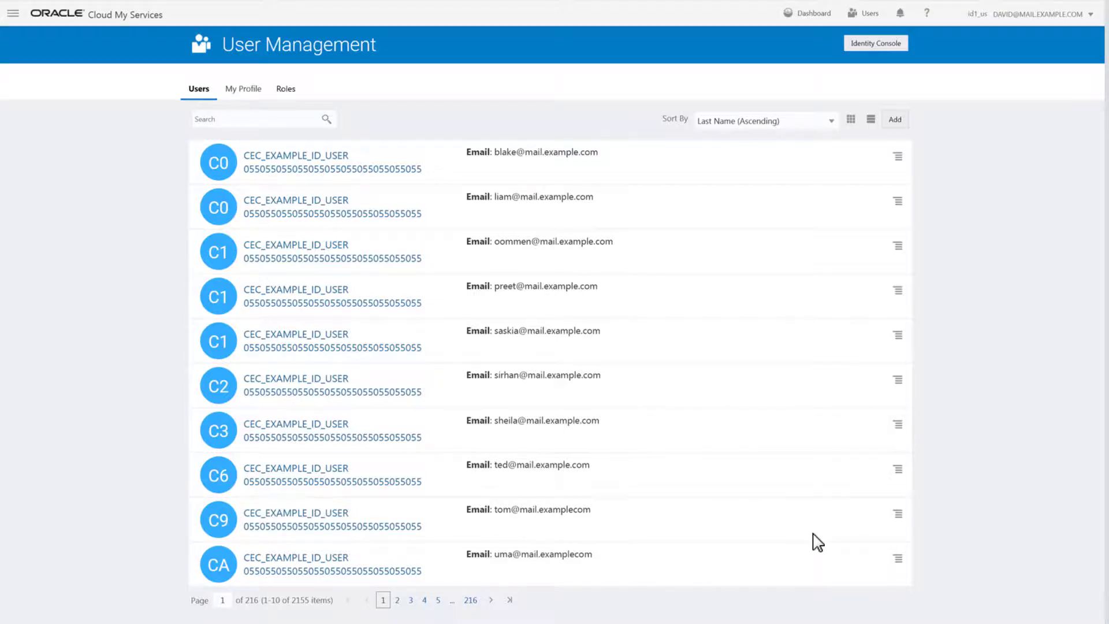
Step: Return to the My Services Dashboard listing the XALCO and XALCOsocialNetwork instances
left_click(808, 13)
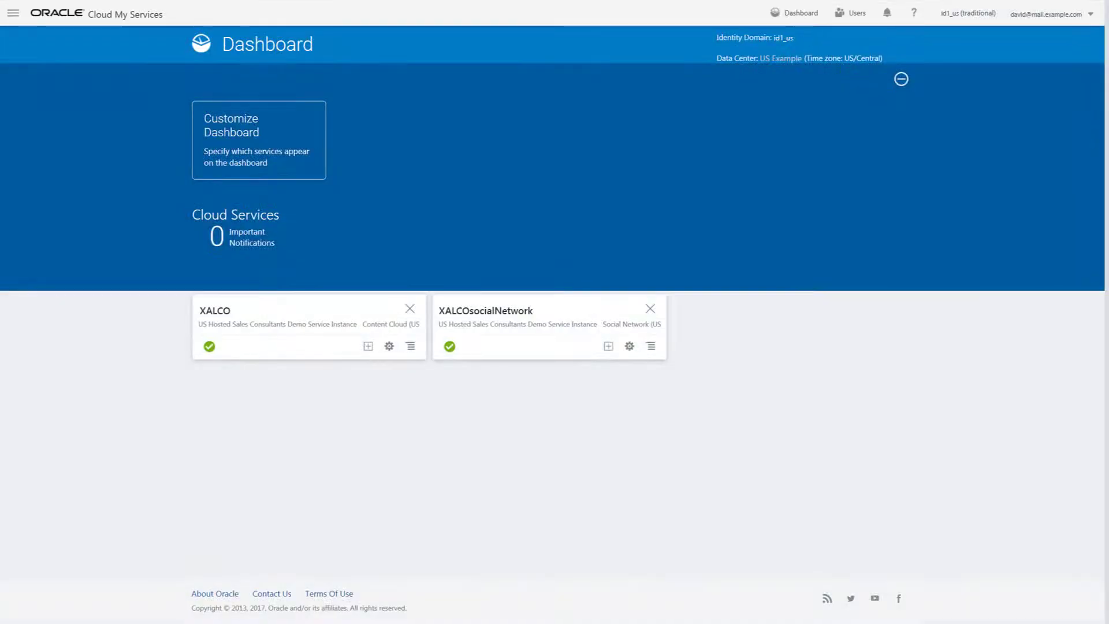
mouse_move(350, 404)
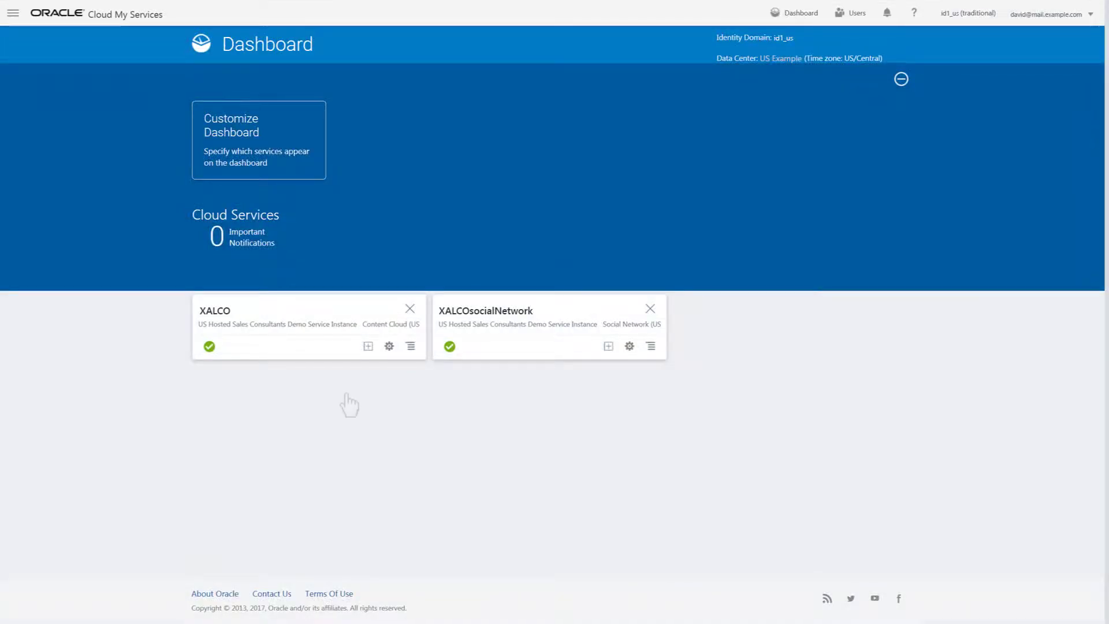
Step: Select the XALCO service tile to view its February 2018 status overview
left_click(368, 346)
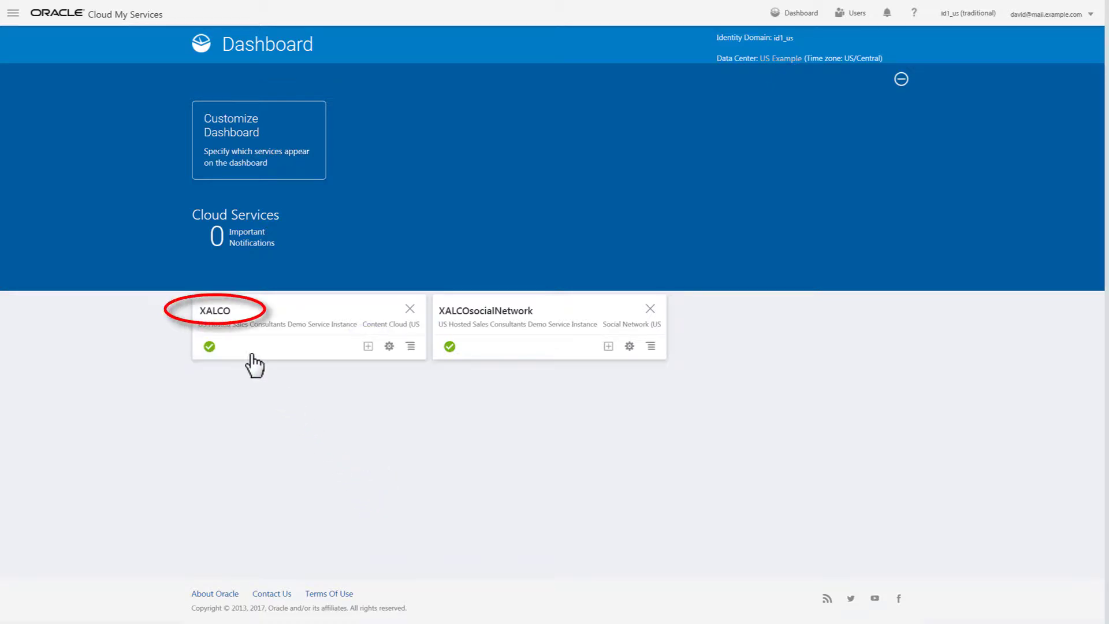
left_click(215, 311)
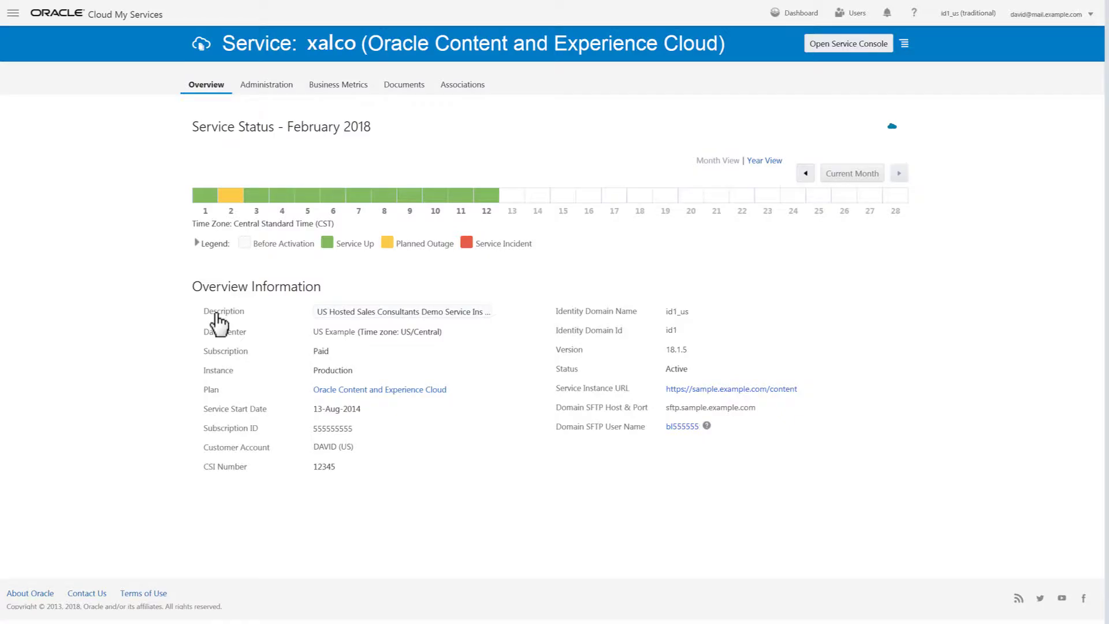